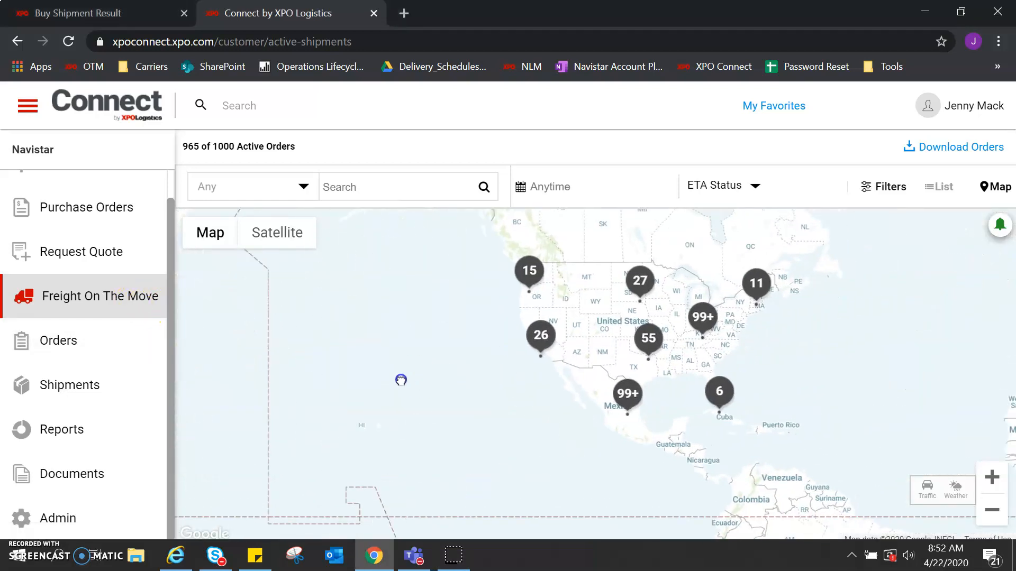
Review the active orders' on-time/delayed counts and list view, then return to the map.
drag(400, 380, 760, 284)
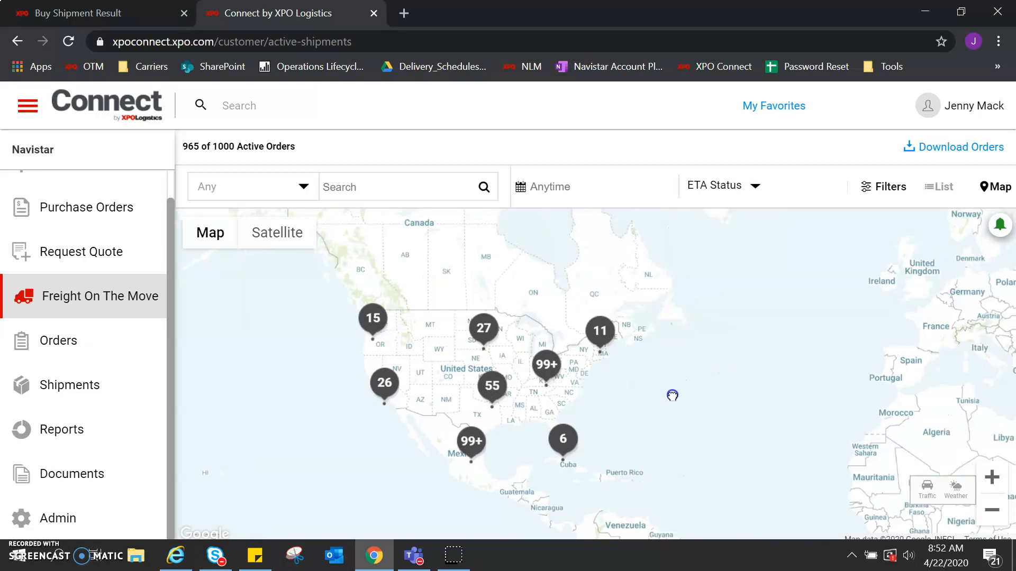
mouse_move(703, 275)
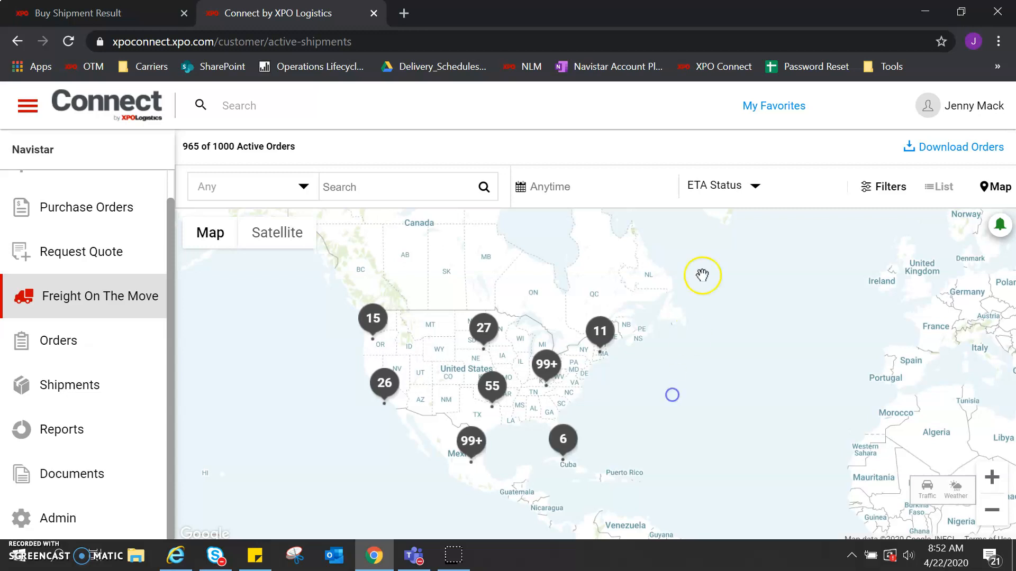
click(753, 185)
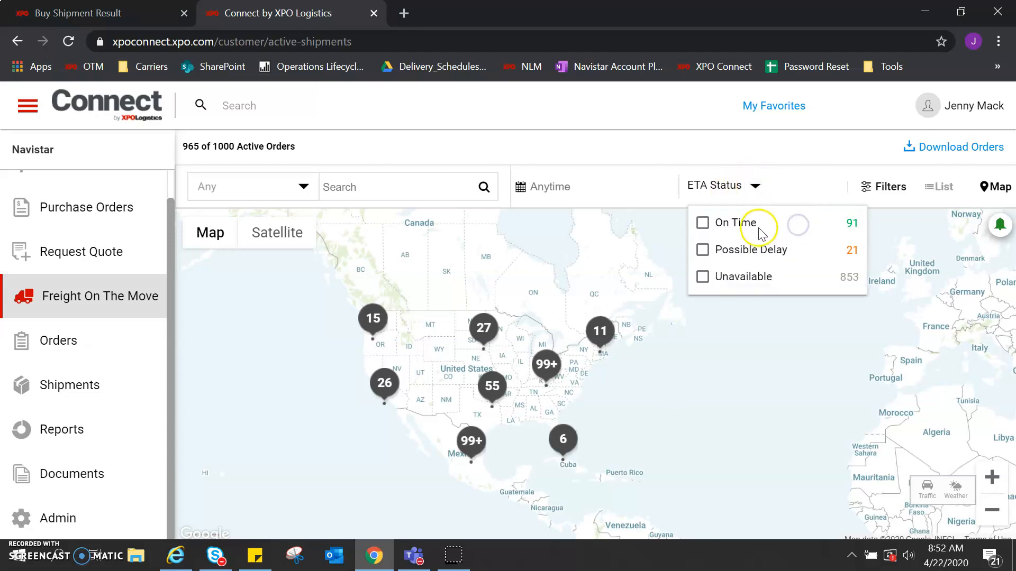
mouse_move(726, 270)
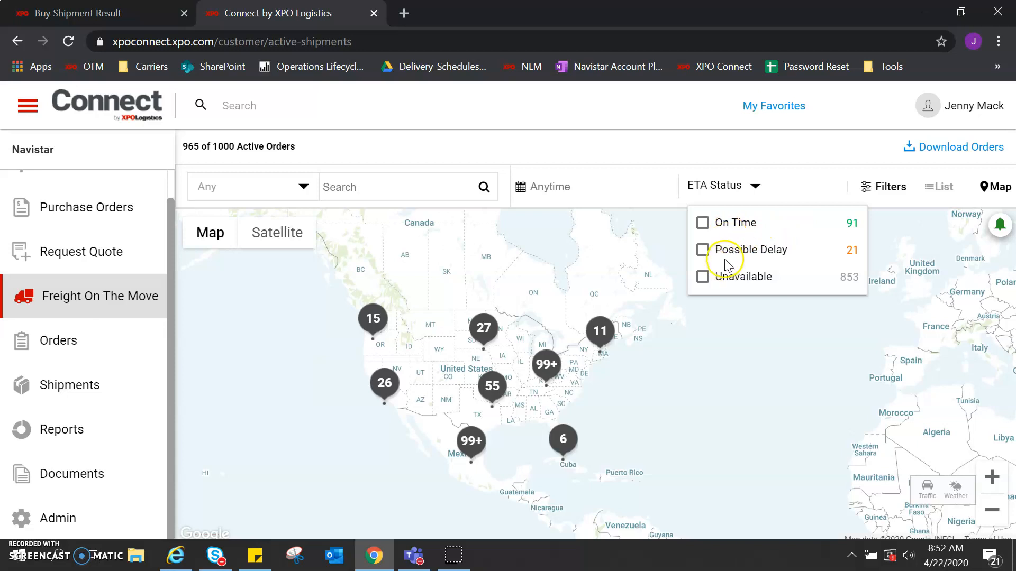
mouse_move(808, 187)
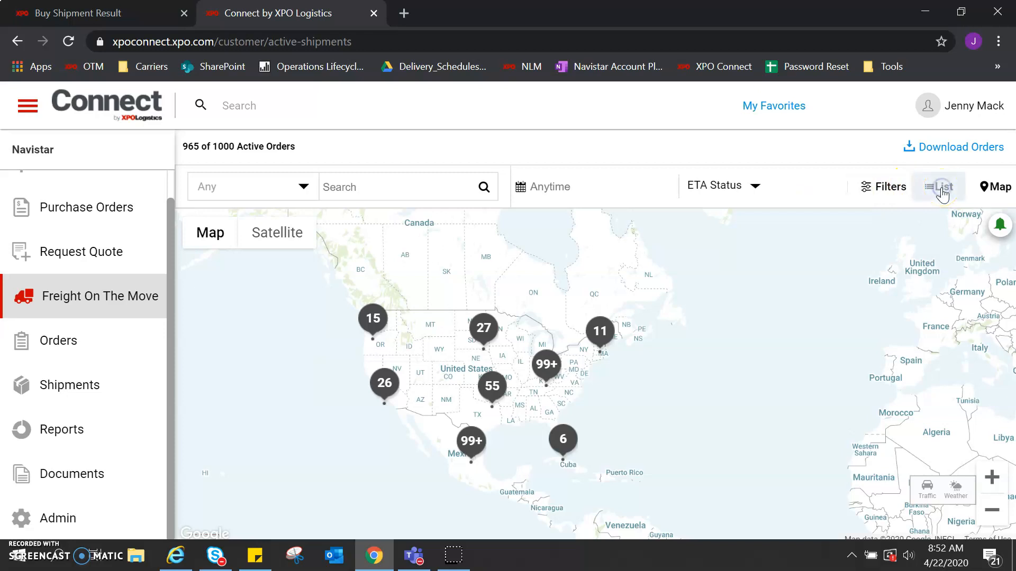
click(939, 187)
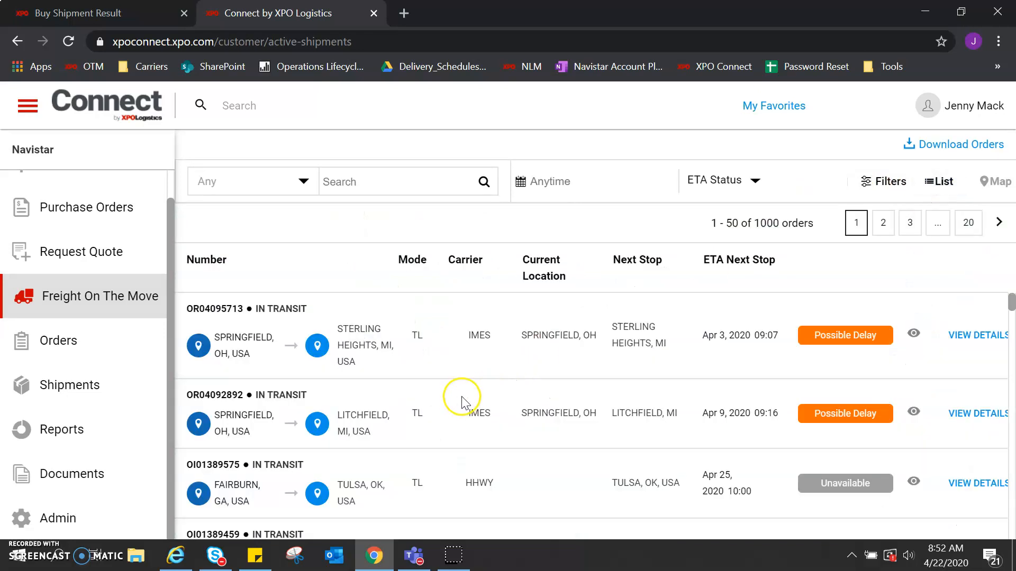
scroll(down, 3)
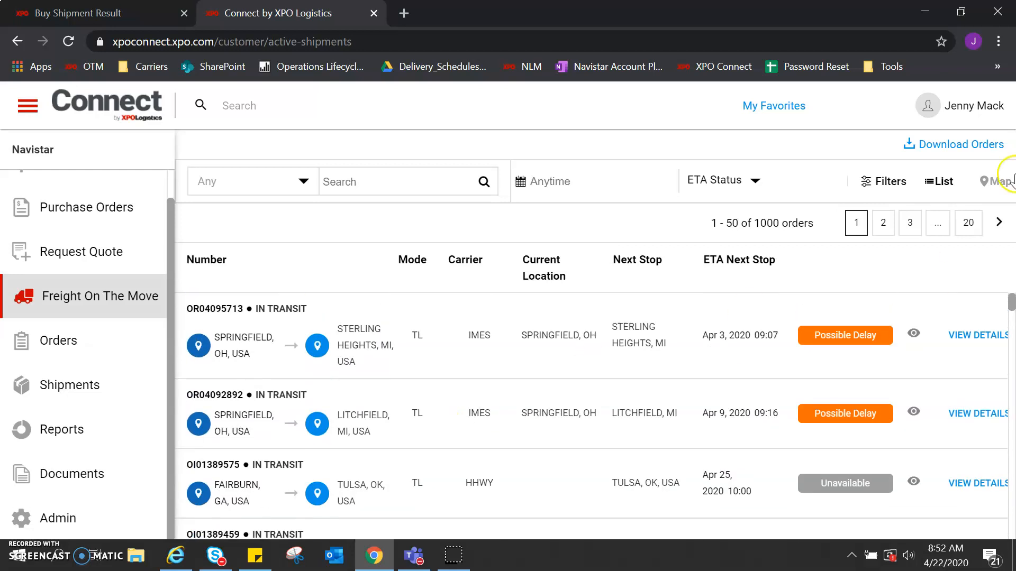
click(990, 182)
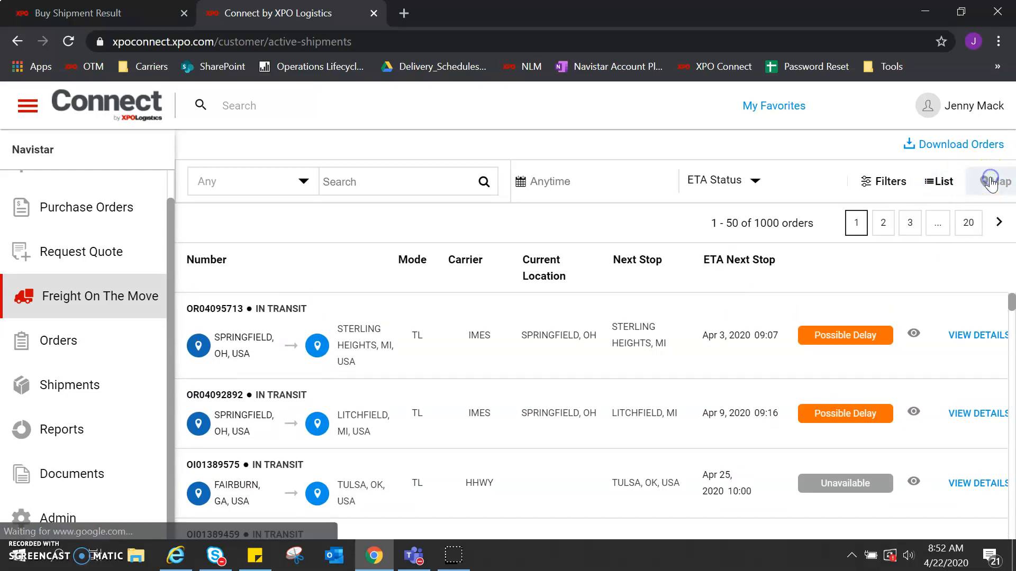
click(991, 182)
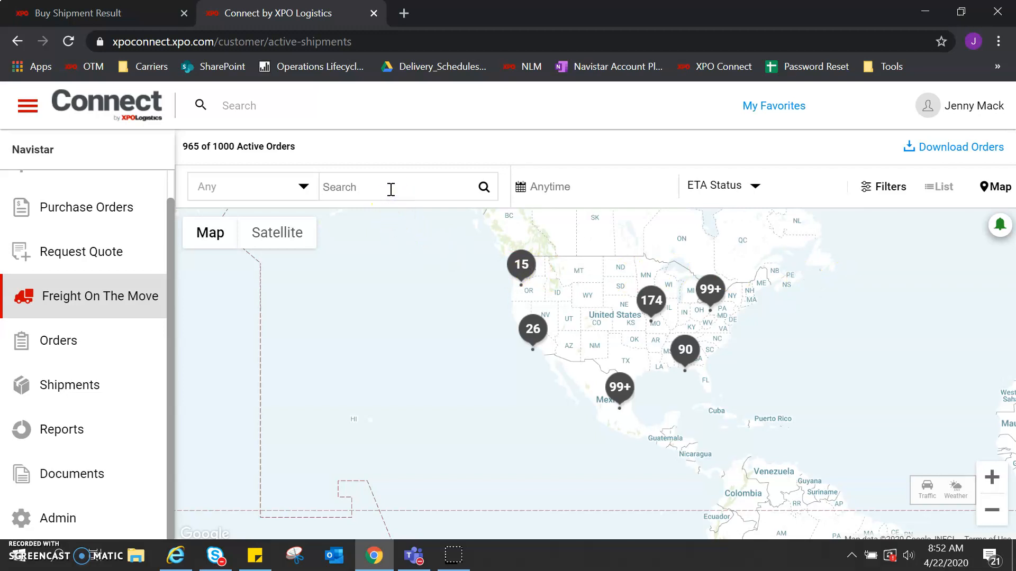
text(100103856511)
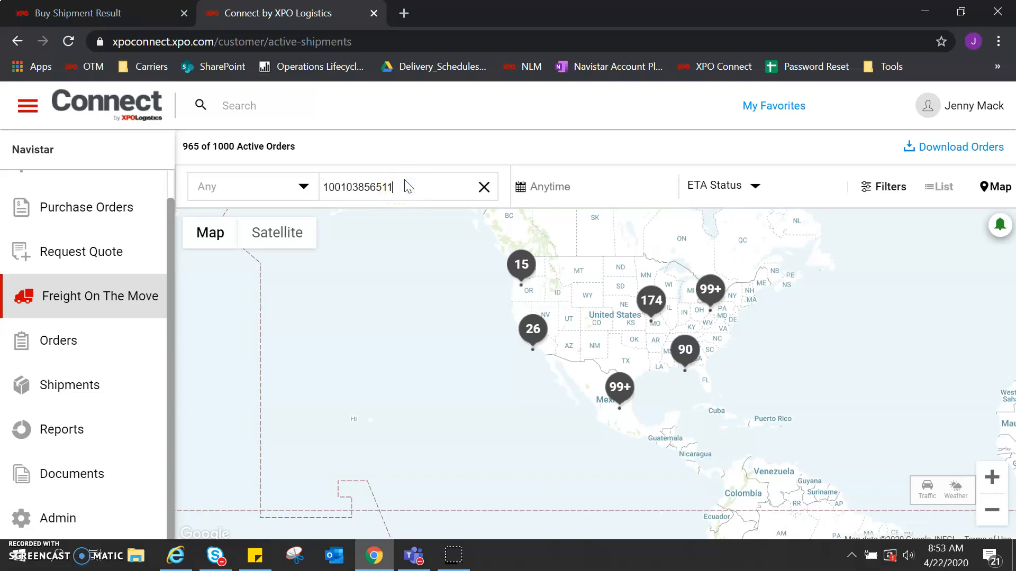
key(Enter)
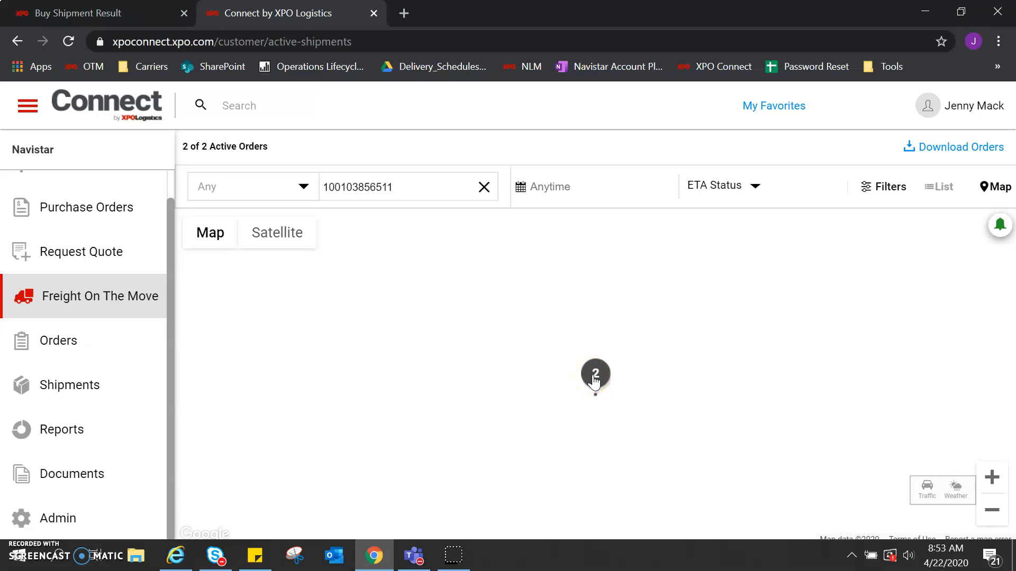
click(595, 375)
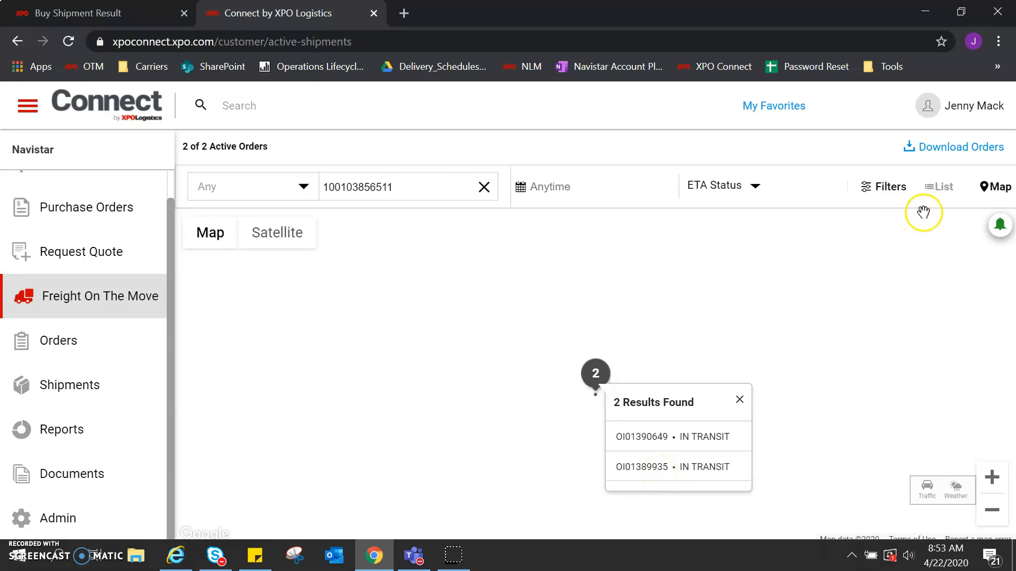
Show the two matching Concord-to-Laredo orders, both On Time, as a list.
click(942, 186)
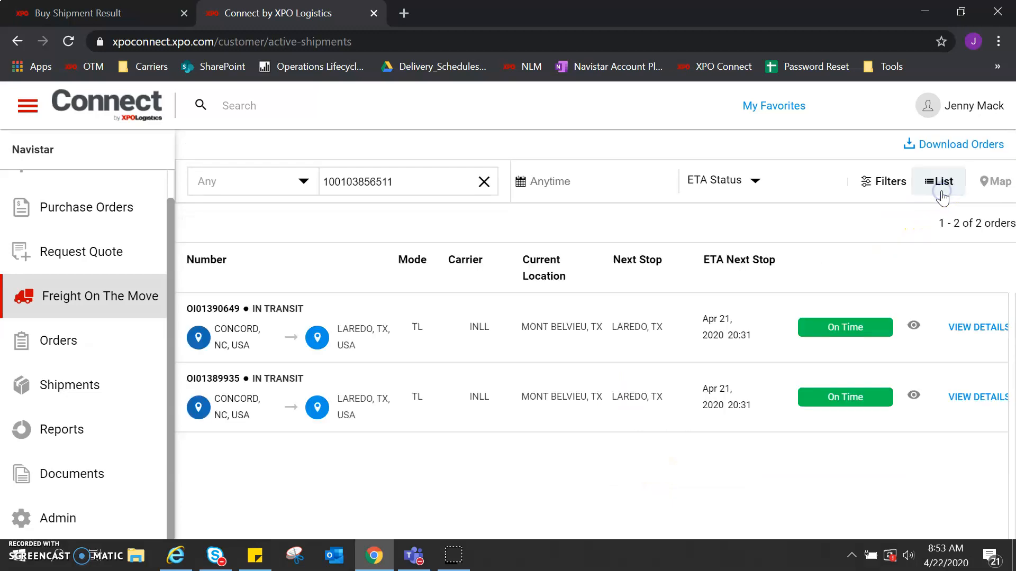
mouse_move(404, 347)
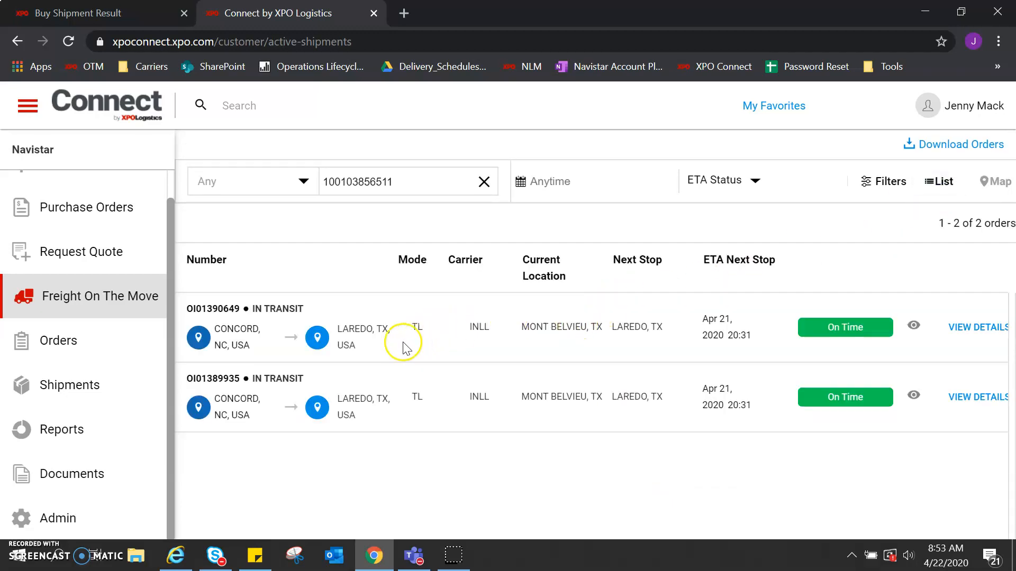
mouse_move(264, 412)
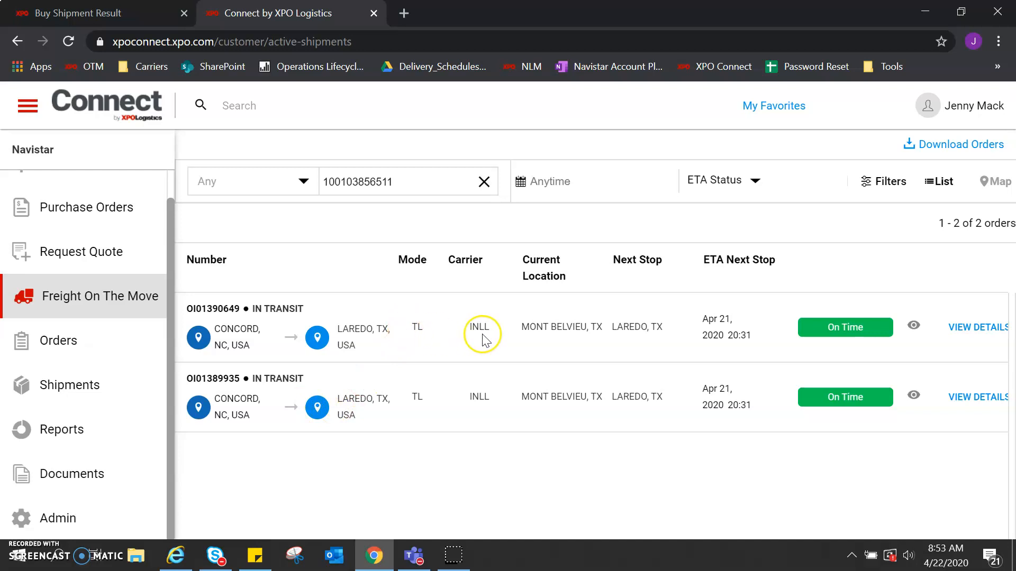
mouse_move(523, 336)
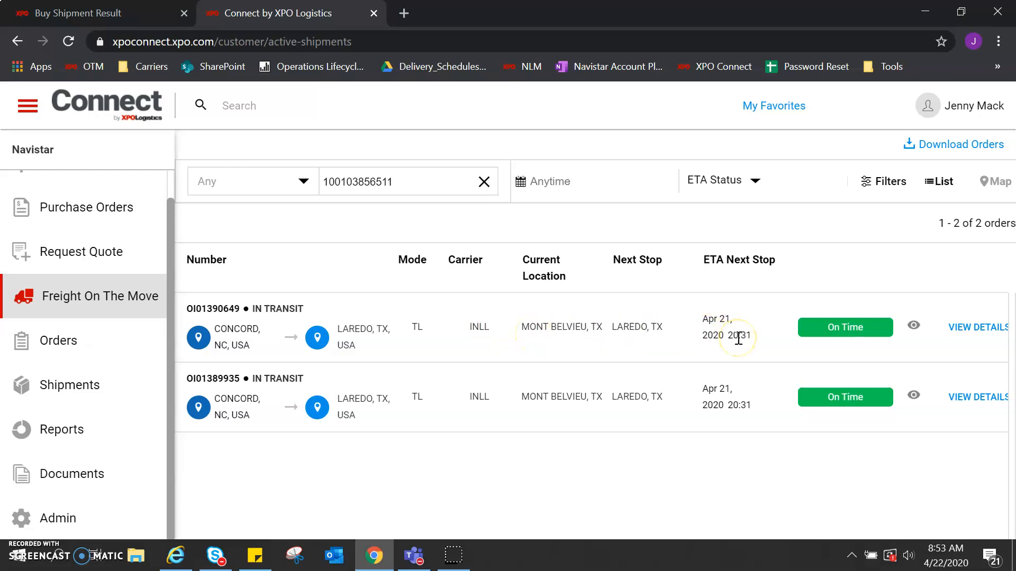
mouse_move(774, 327)
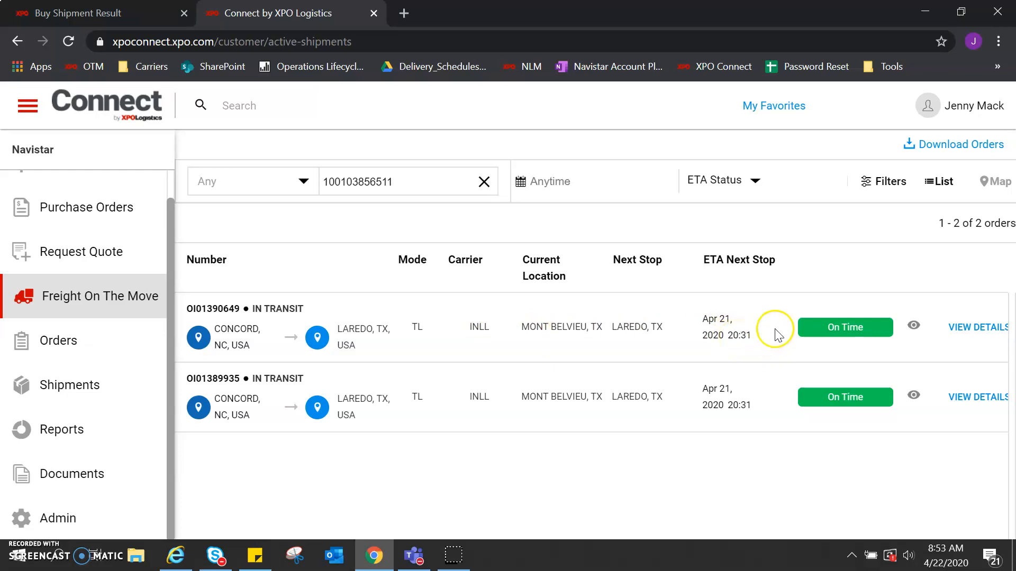
mouse_move(826, 324)
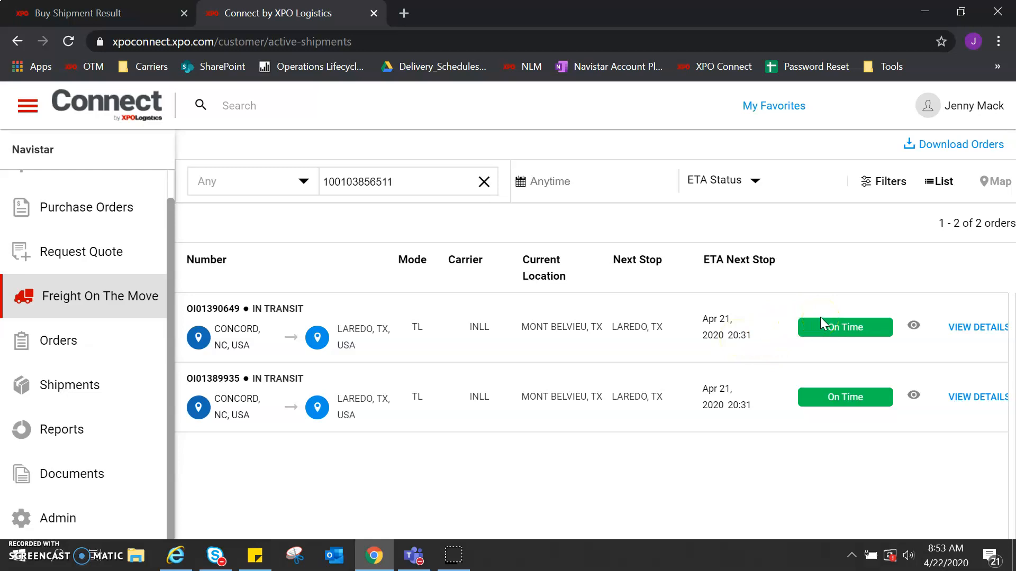
mouse_move(840, 323)
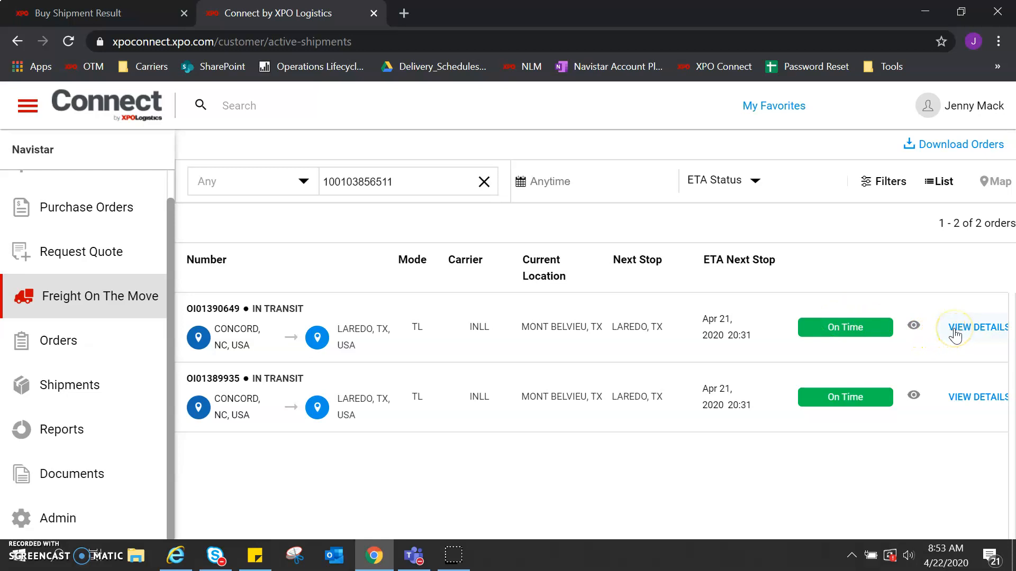
View order OI01390649's details: route map, on-time ETA, client references and events log.
click(978, 328)
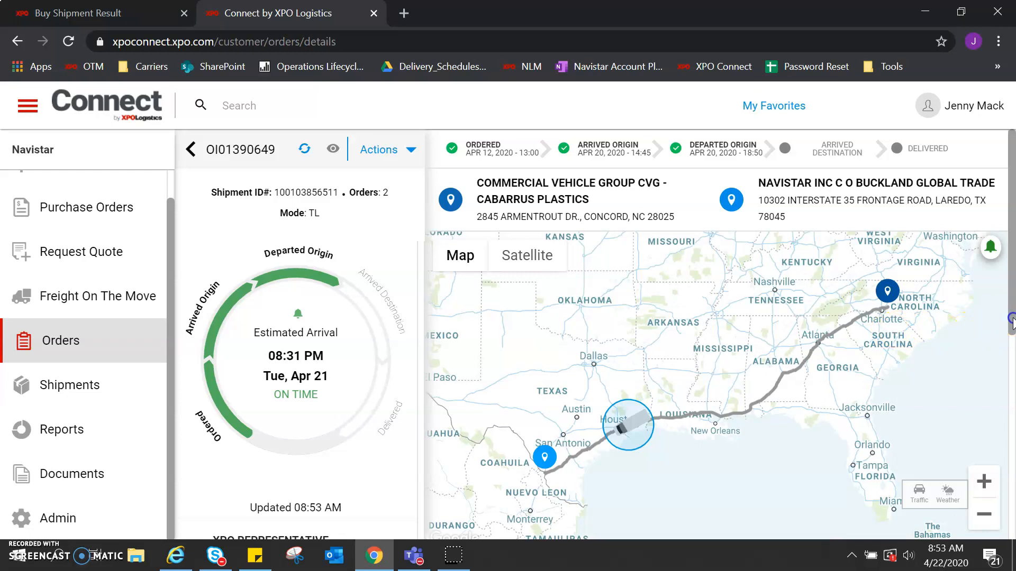
scroll(down, 3)
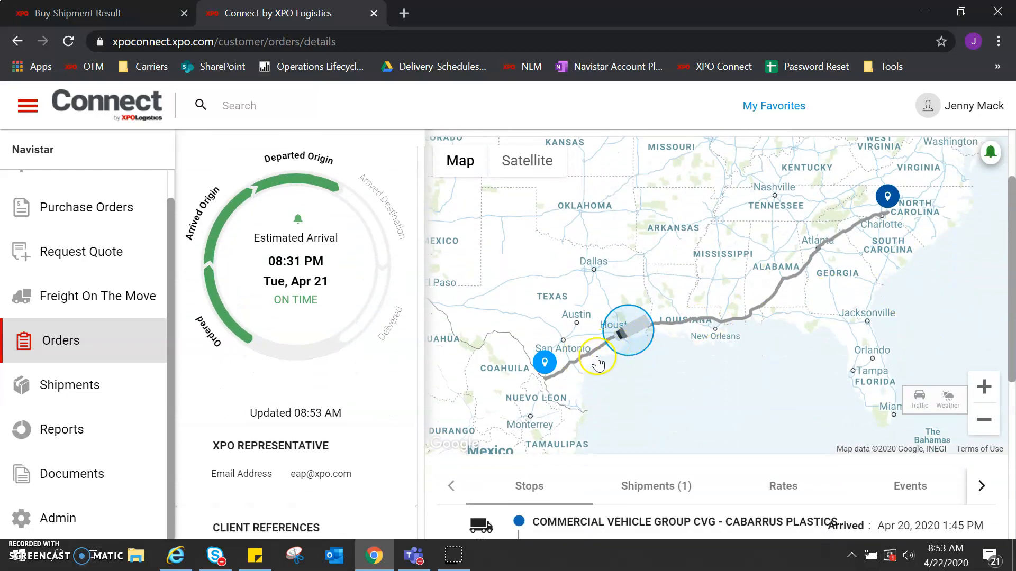
mouse_move(853, 348)
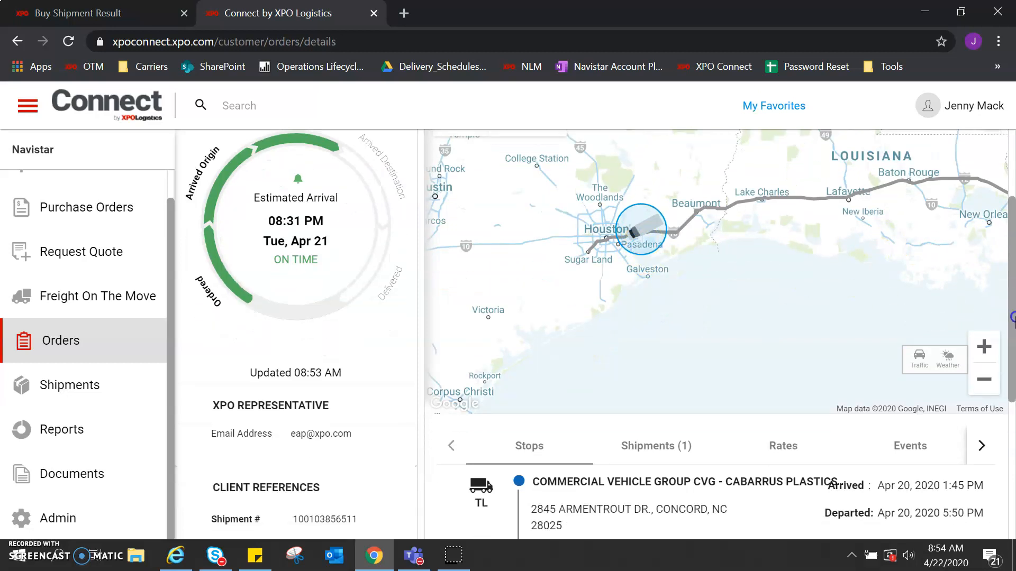
scroll(down, 3)
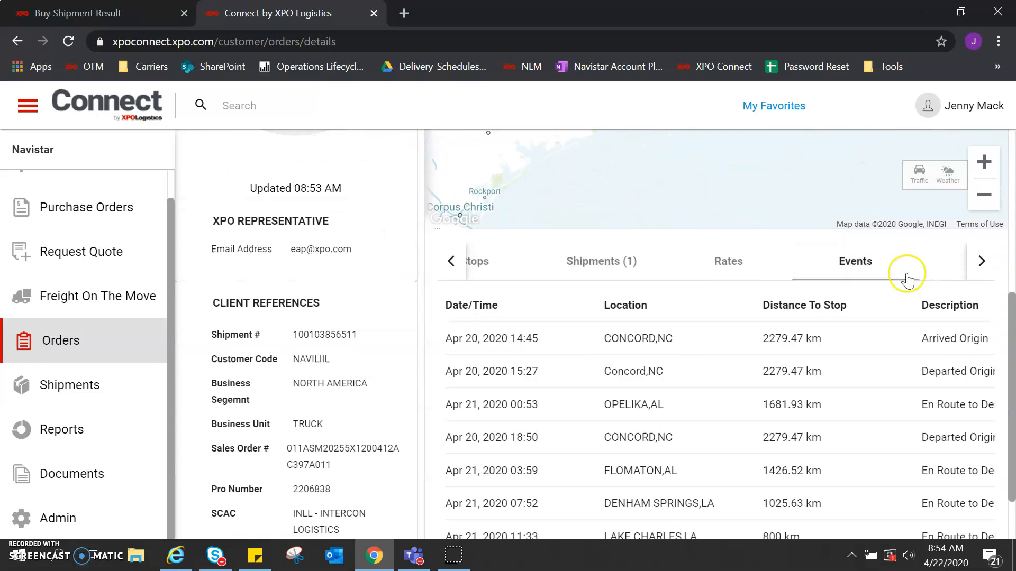
Reveal the full events log and select the latest en-route location MONT BELVIEU,TX.
scroll(down, 3)
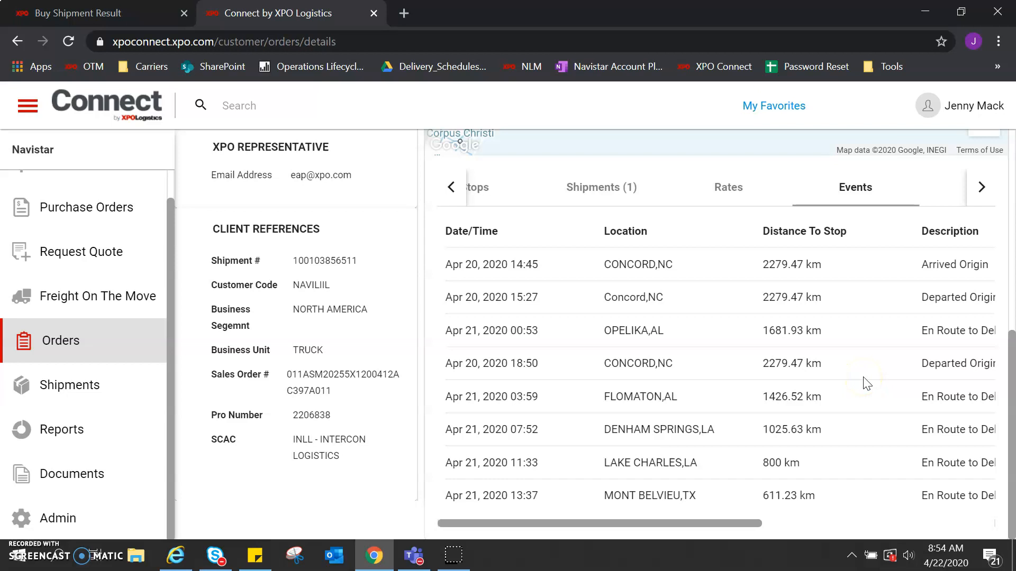
mouse_move(588, 501)
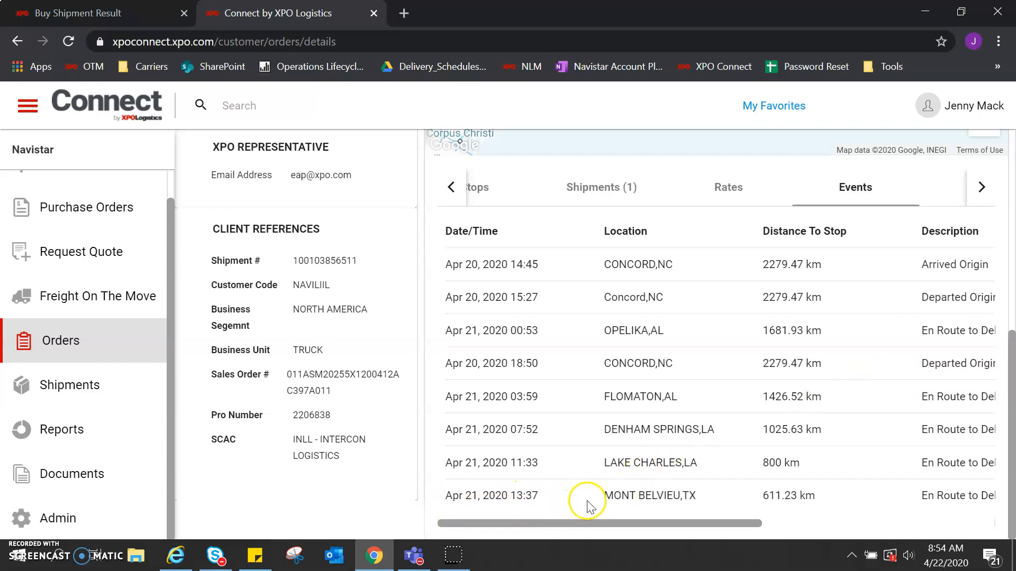
double_click(649, 496)
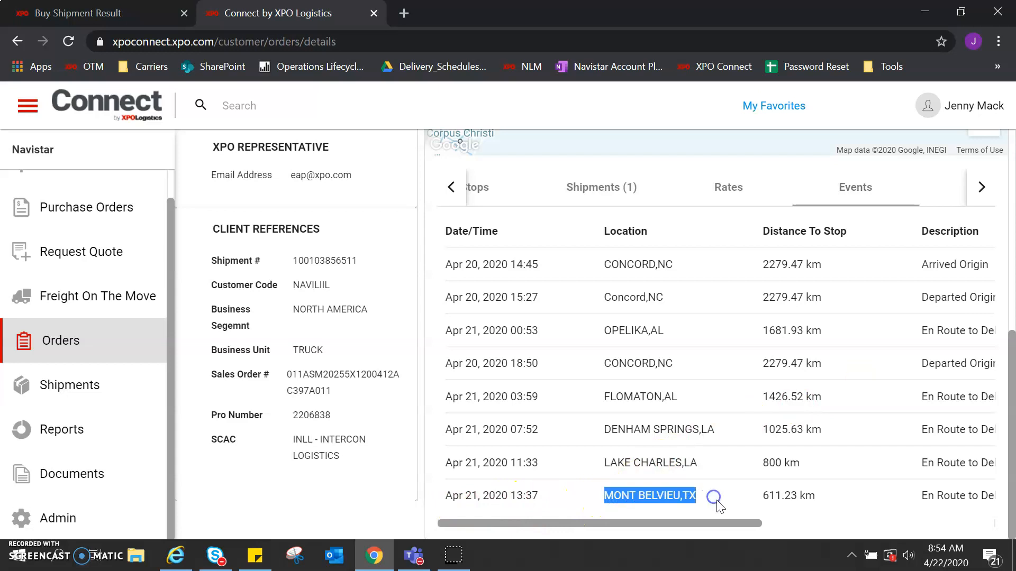
mouse_move(720, 529)
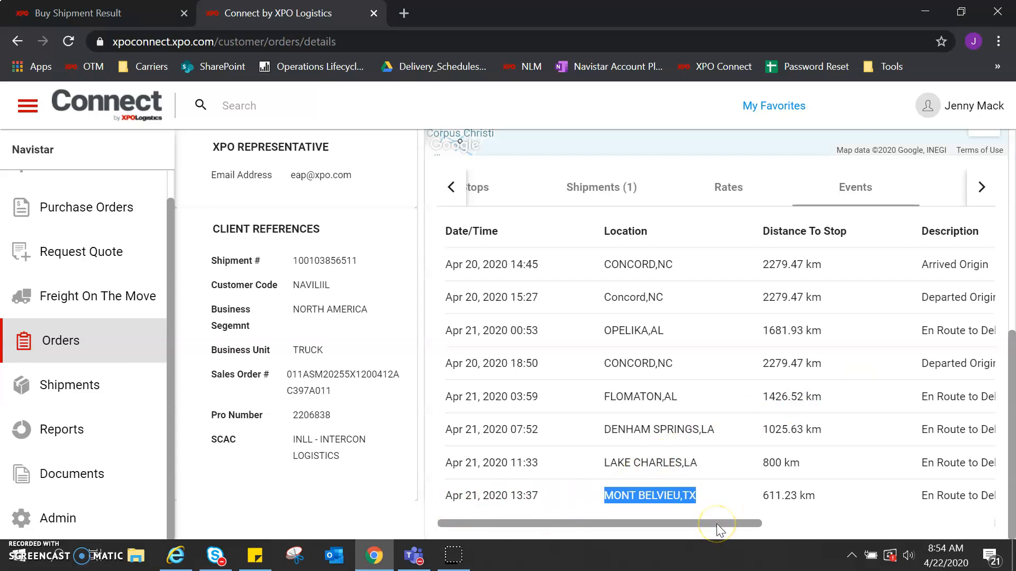